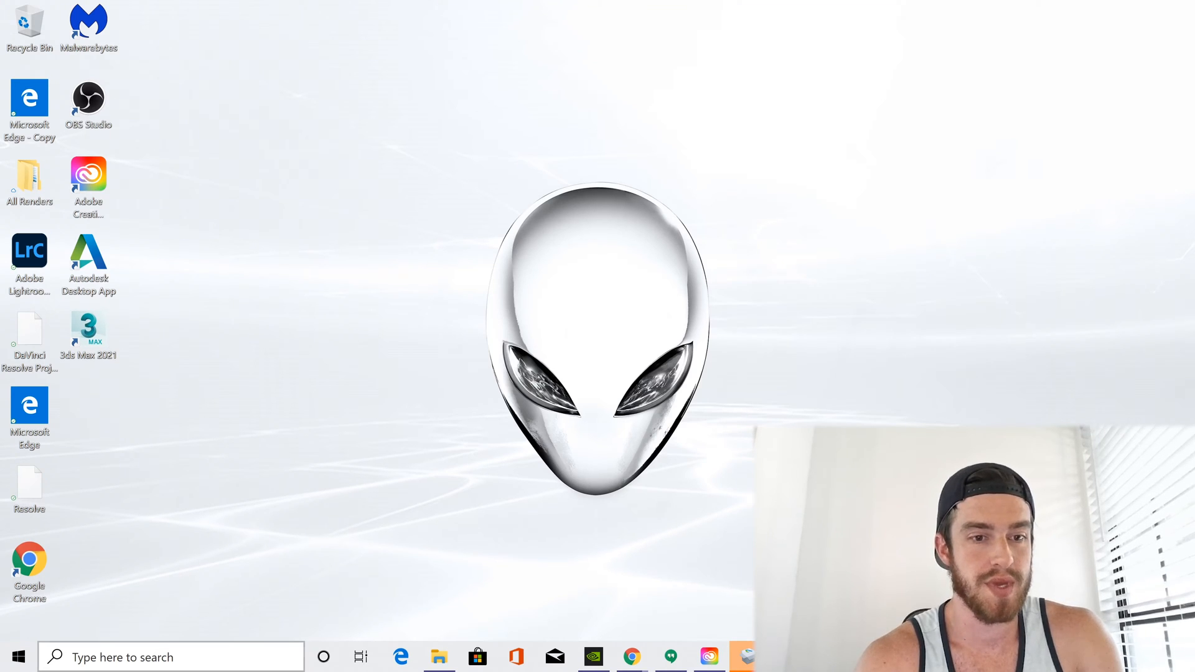
- Search 'tobi' in Start to launch Tobii Experience
type("tobi")
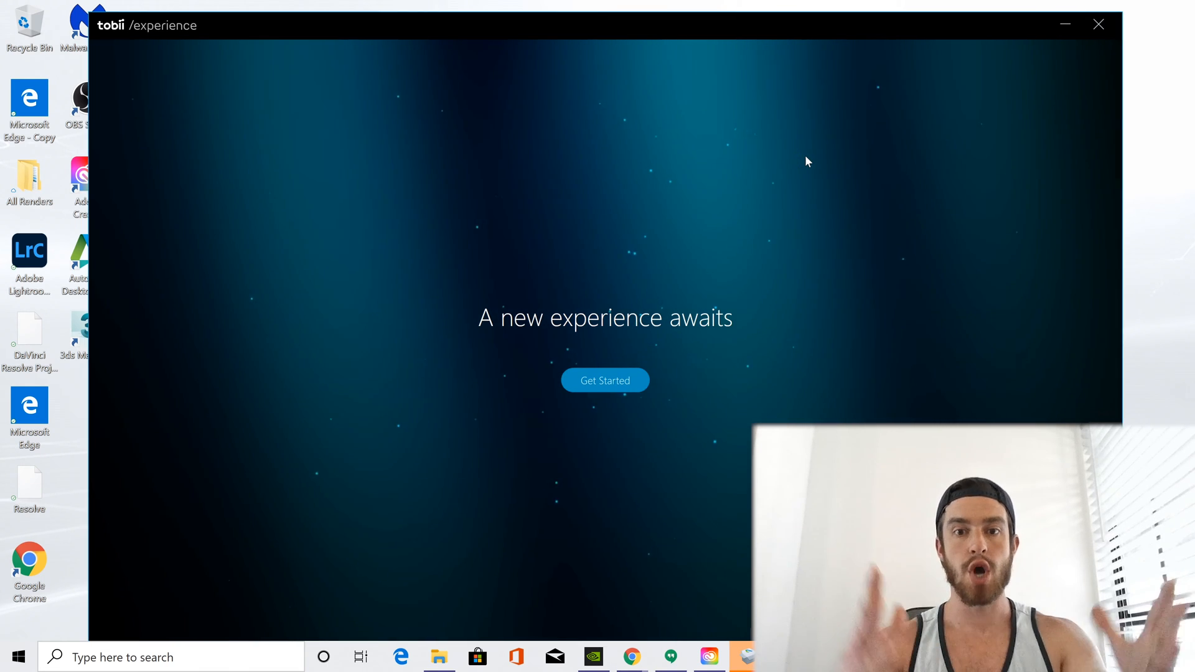
mouse_move(673, 271)
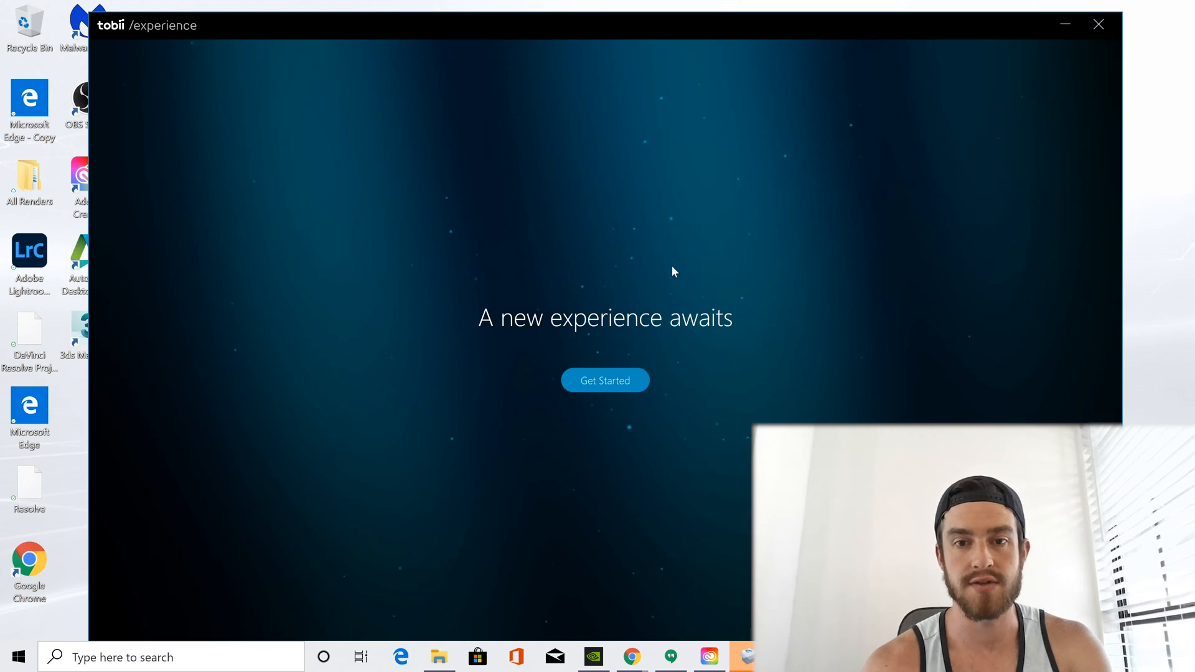
- Begin first-time setup via Get Started, reaching the privacy and license agreement
left_click(604, 381)
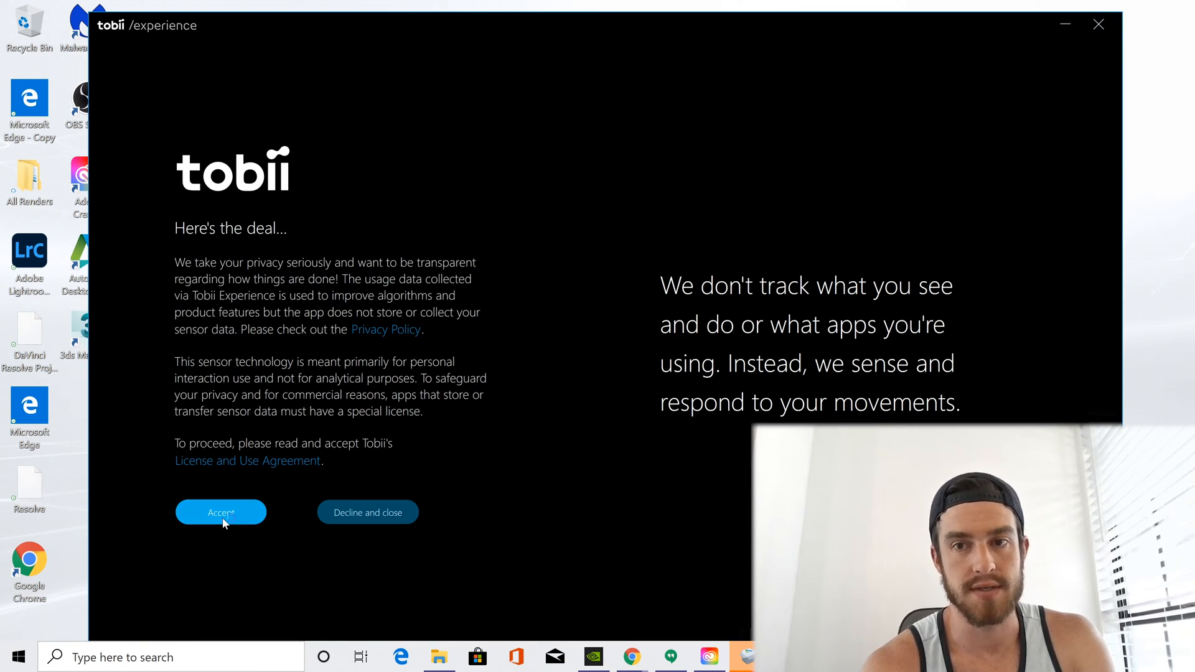
- Accept the privacy terms and license agreement, then complete eye-tracking calibration
left_click(222, 512)
type("Just")
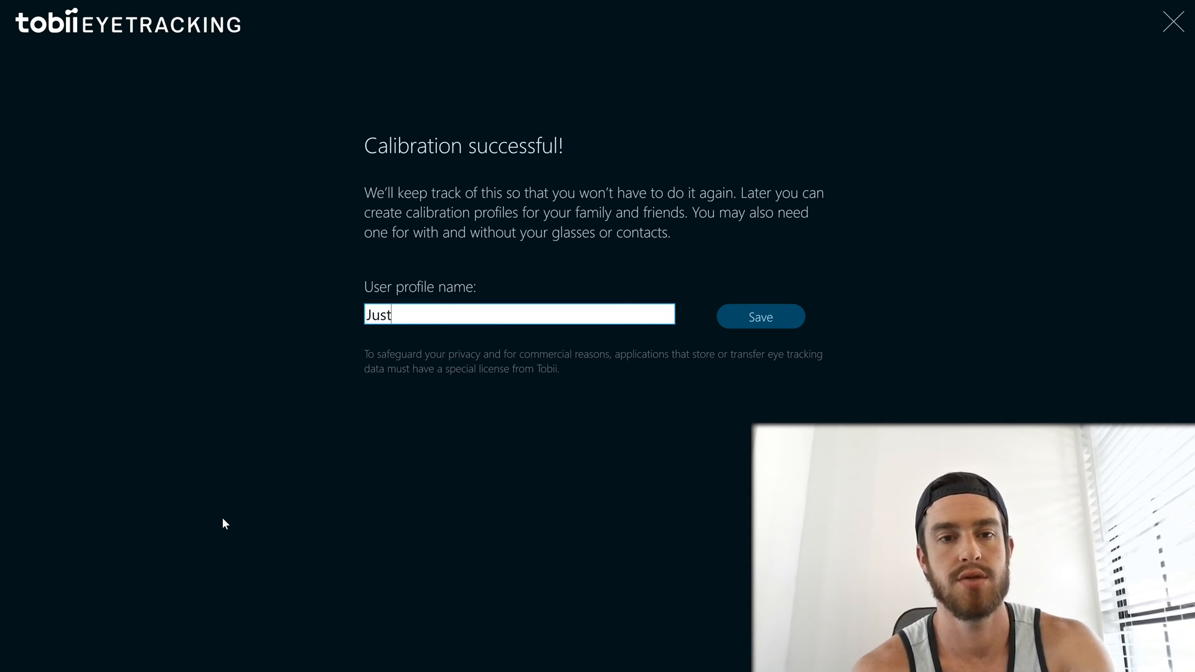
- Save the newly calibrated user profile and land on the home screen
left_click(761, 316)
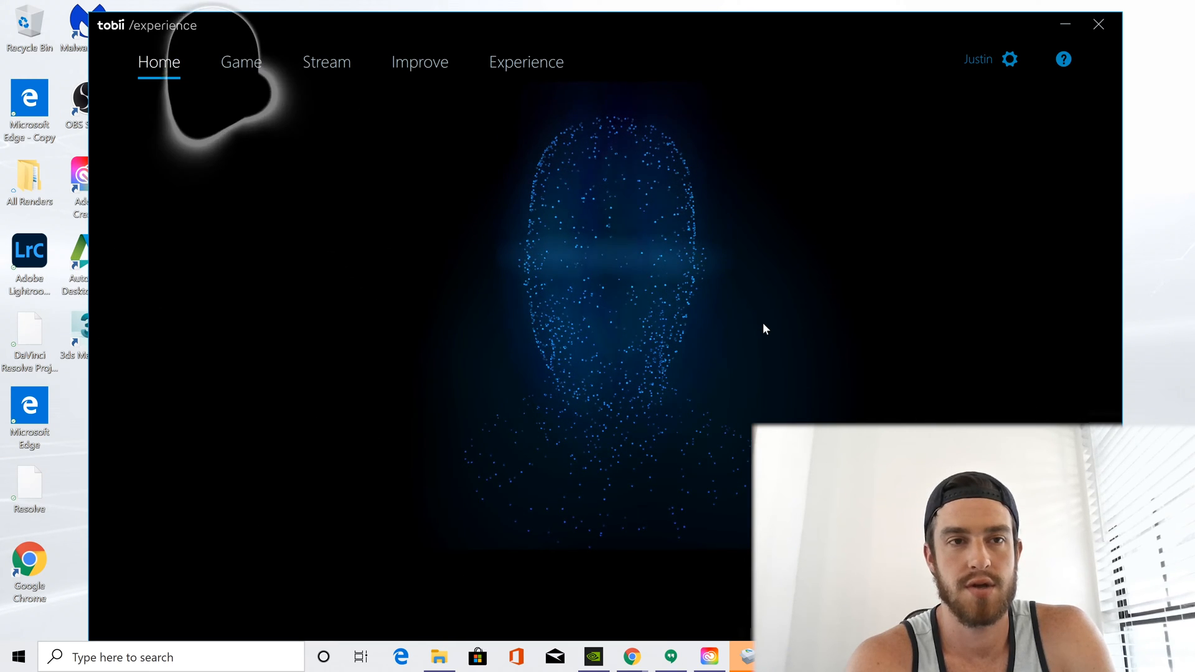
- Review the Touch at gaze feature settings under Experience, then view the Stream page
left_click(526, 62)
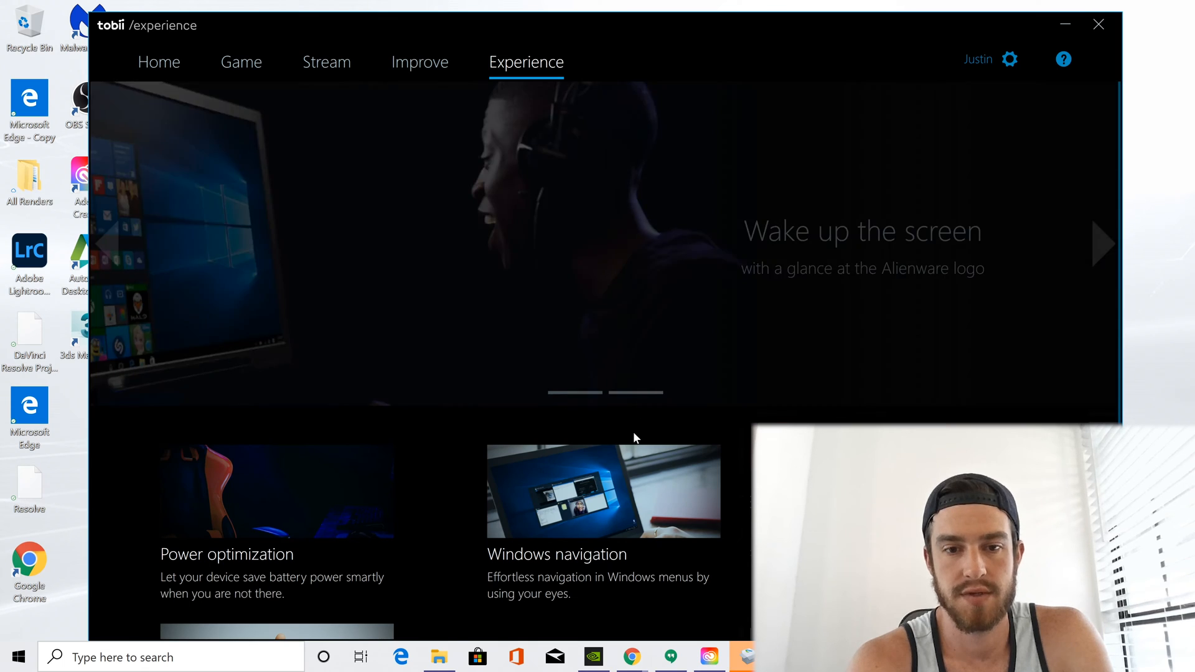
scroll("down", 3)
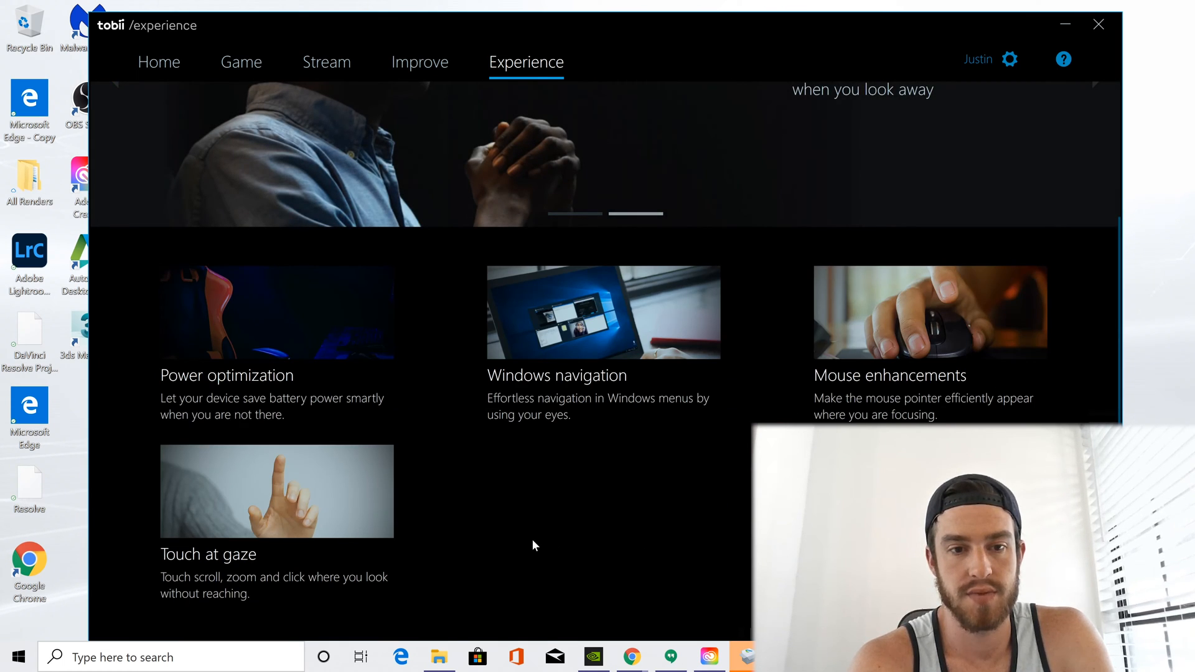
left_click(277, 492)
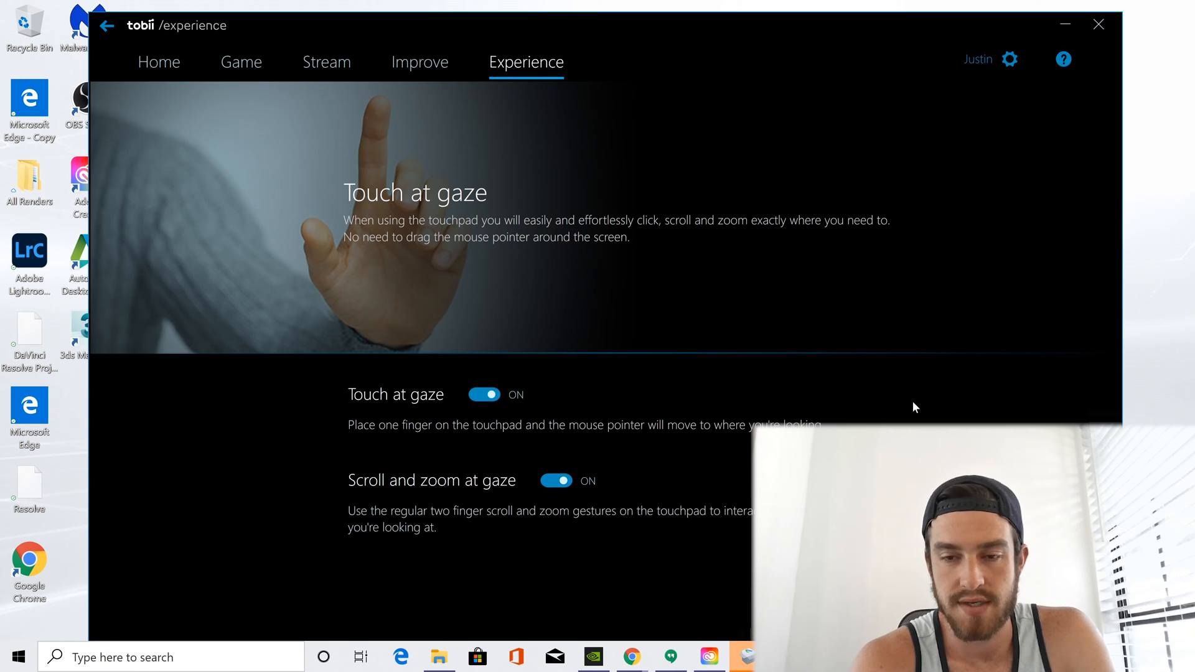
left_click(326, 62)
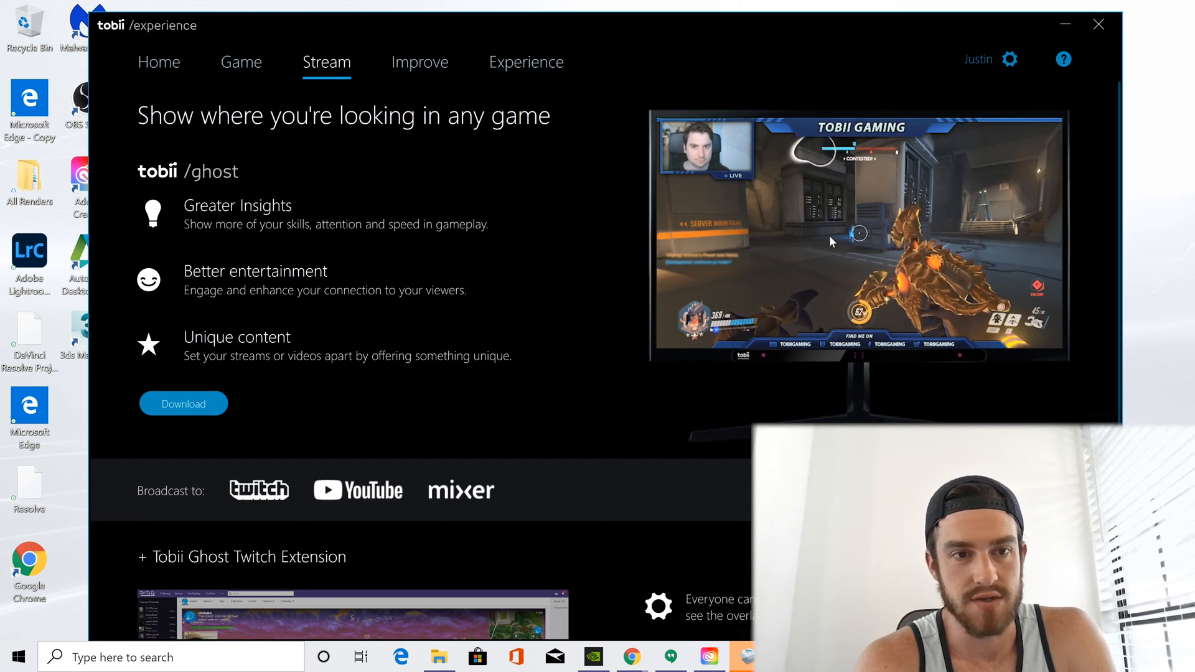
- Browse the Game library of eye-tracking titles, then return to the Experience overview
left_click(242, 62)
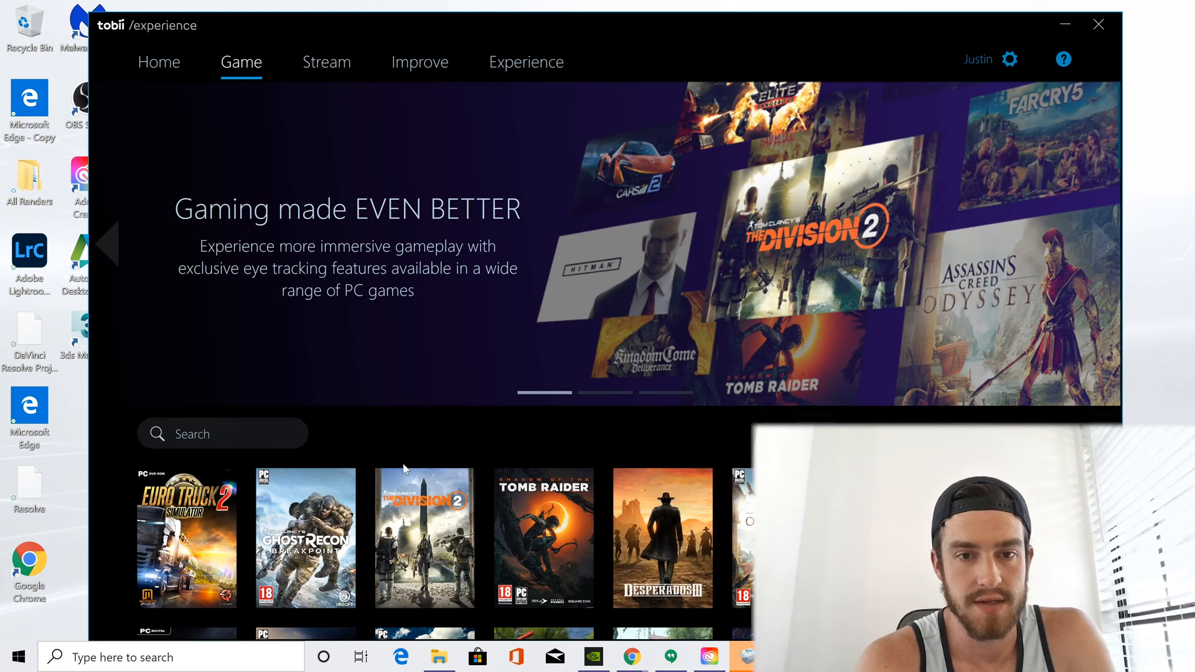
scroll("down", 3)
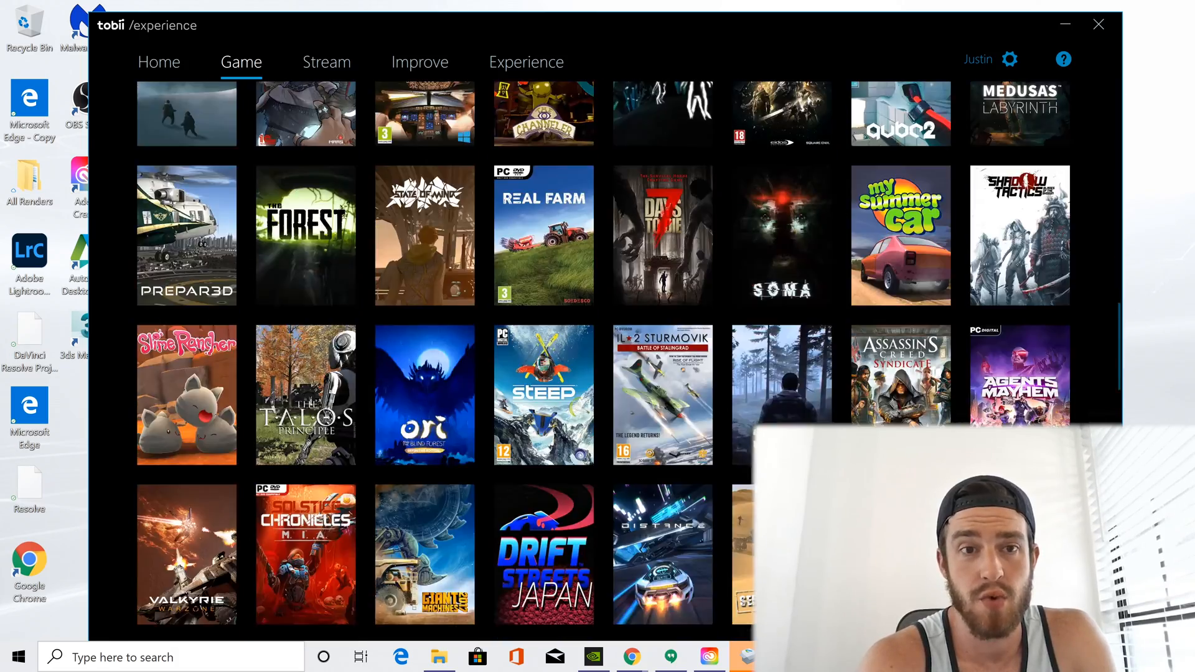
scroll("down", 3)
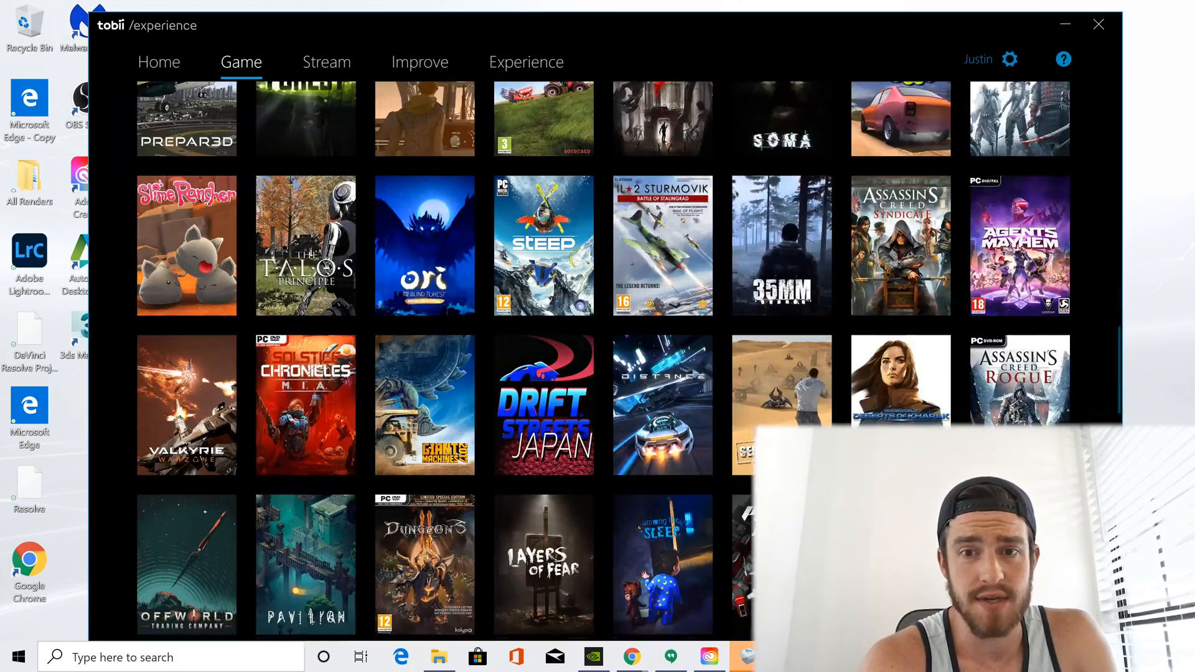
scroll("down", 3)
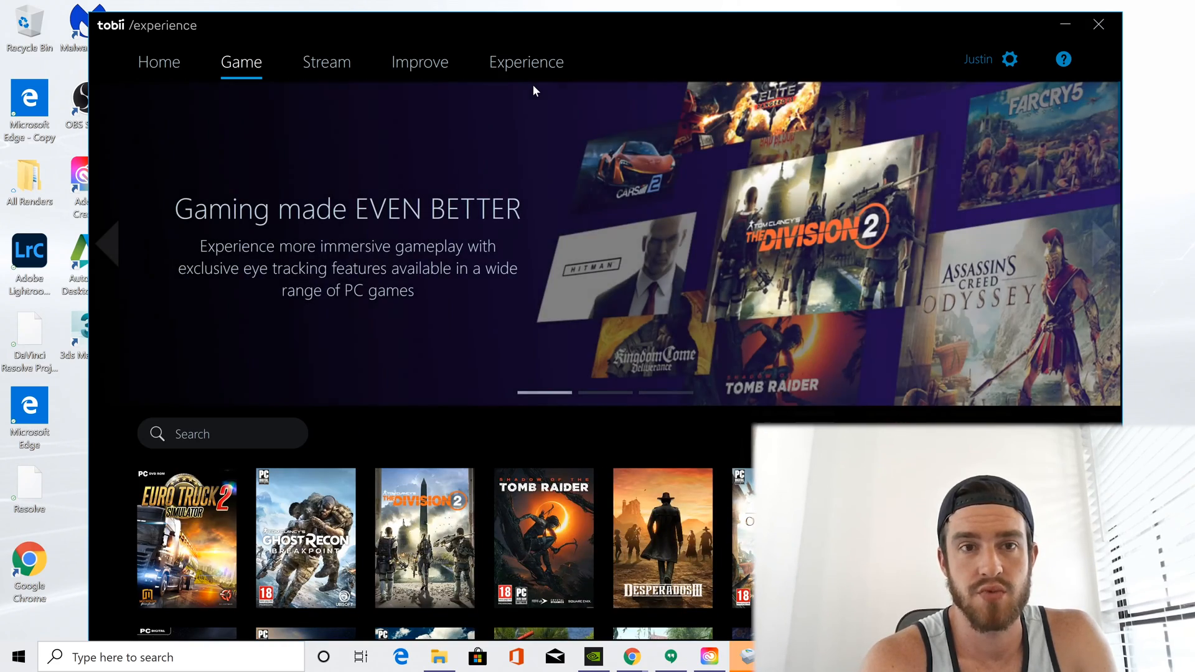
left_click(524, 62)
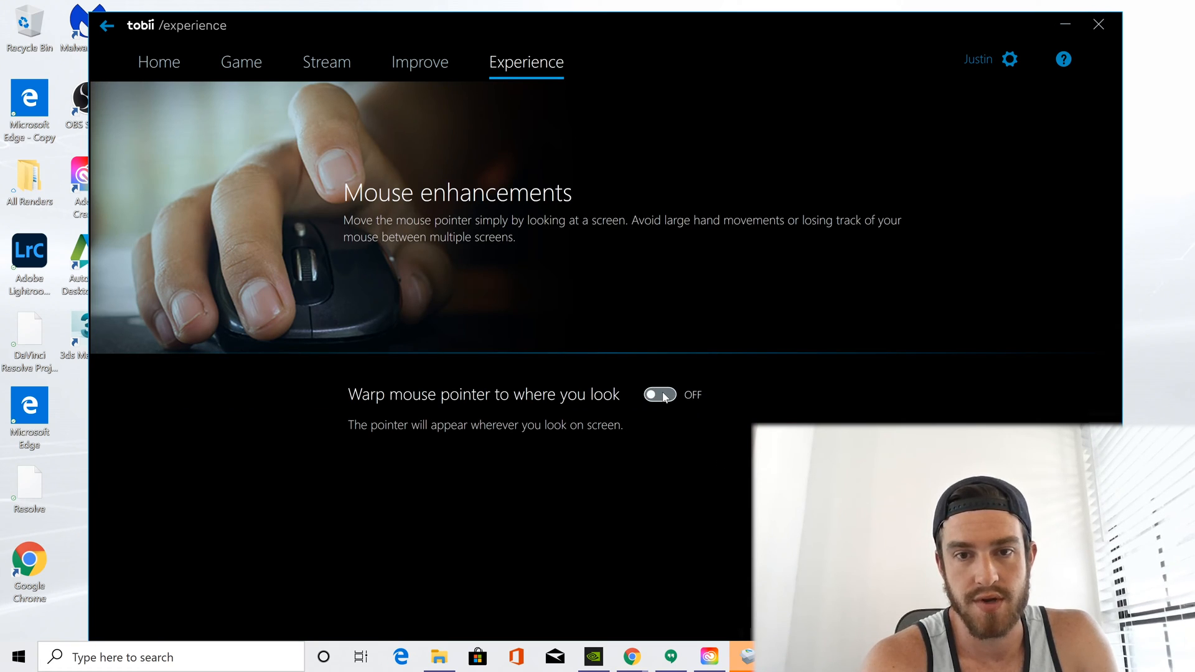
- Enable 'Warp mouse pointer to where you look' triggered by slight mouse movement
left_click(659, 394)
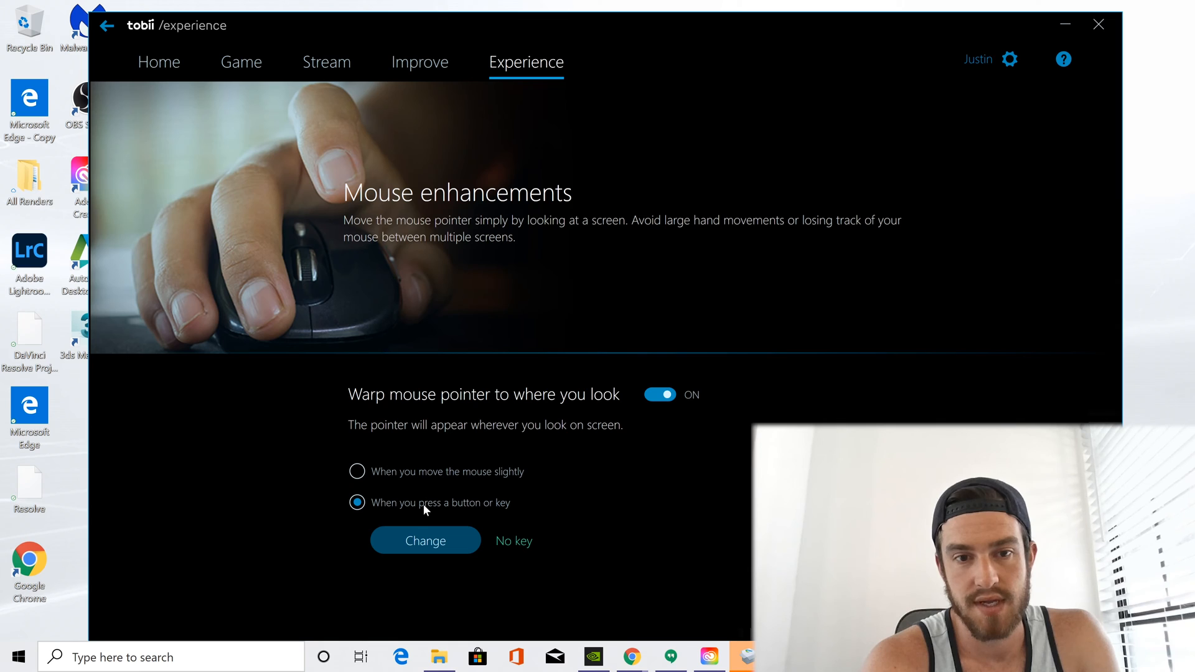
mouse_move(368, 488)
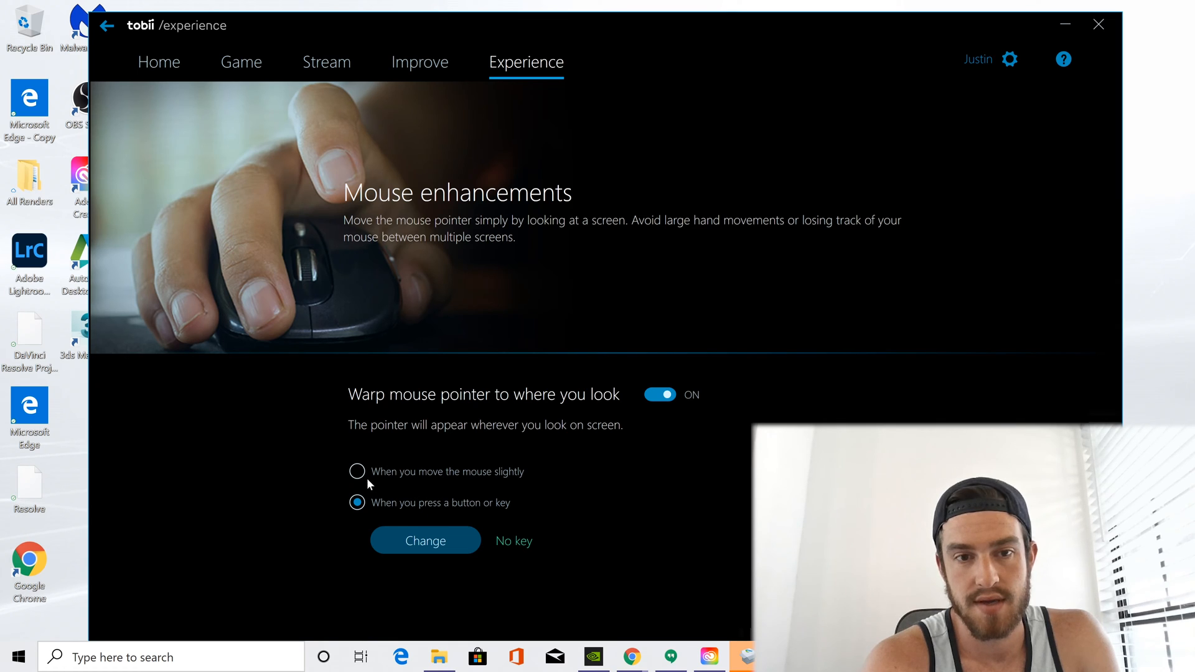
left_click(356, 470)
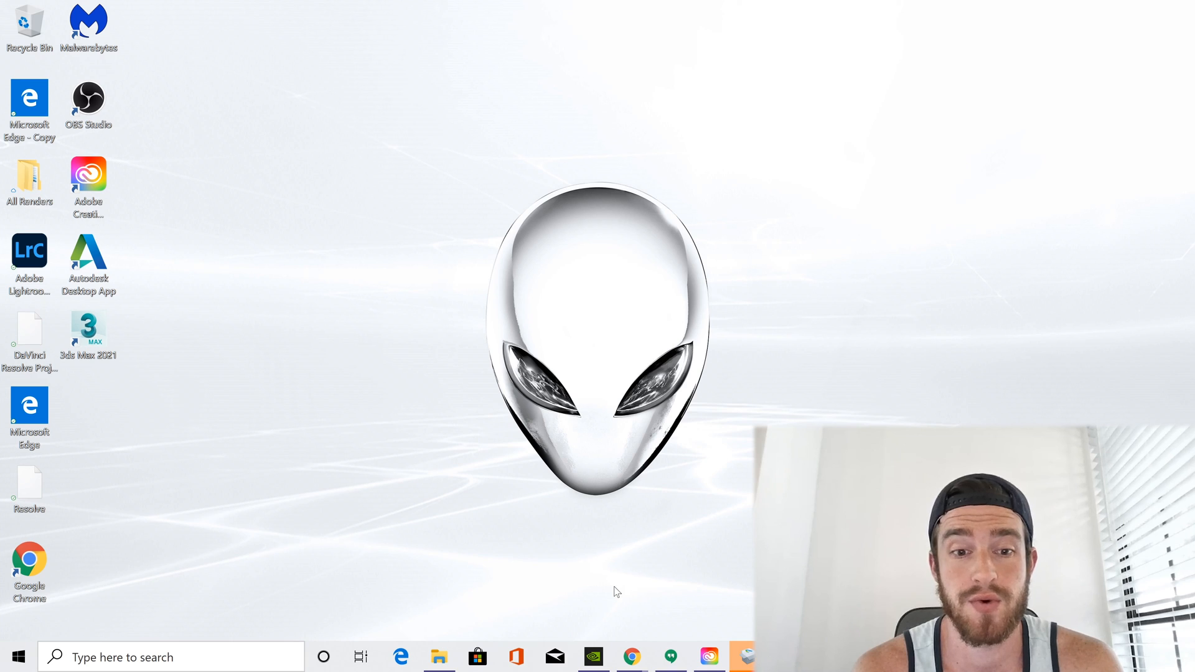
mouse_move(680, 550)
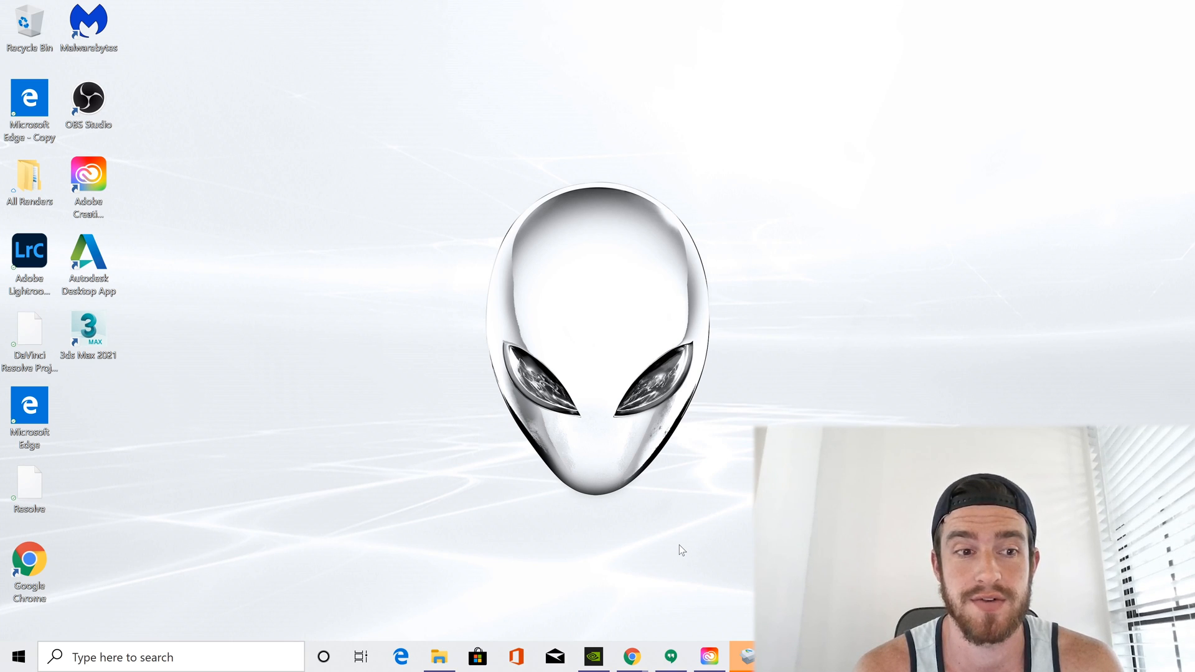